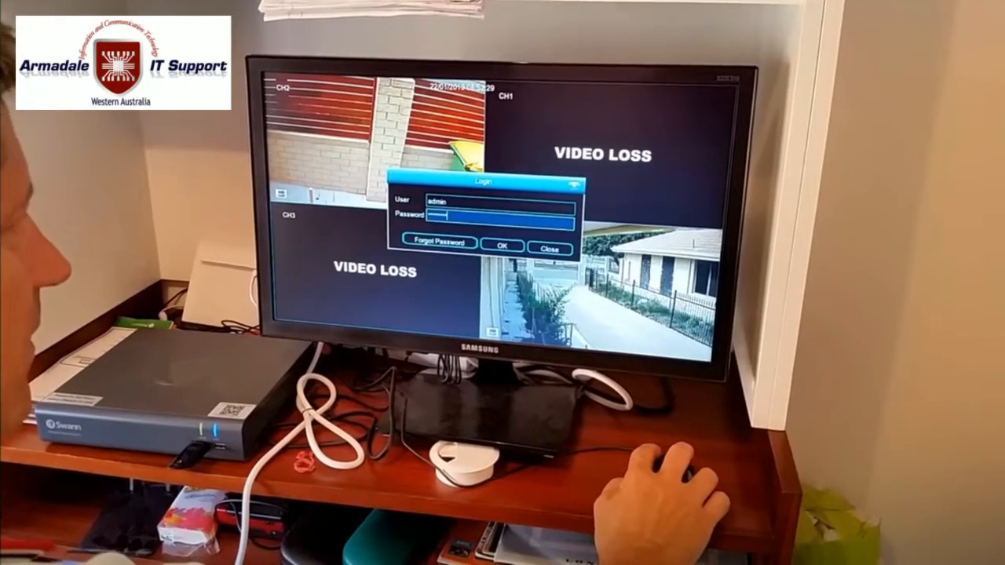
Step: Confirm the Login dialog with user admin and its password
left_click(502, 246)
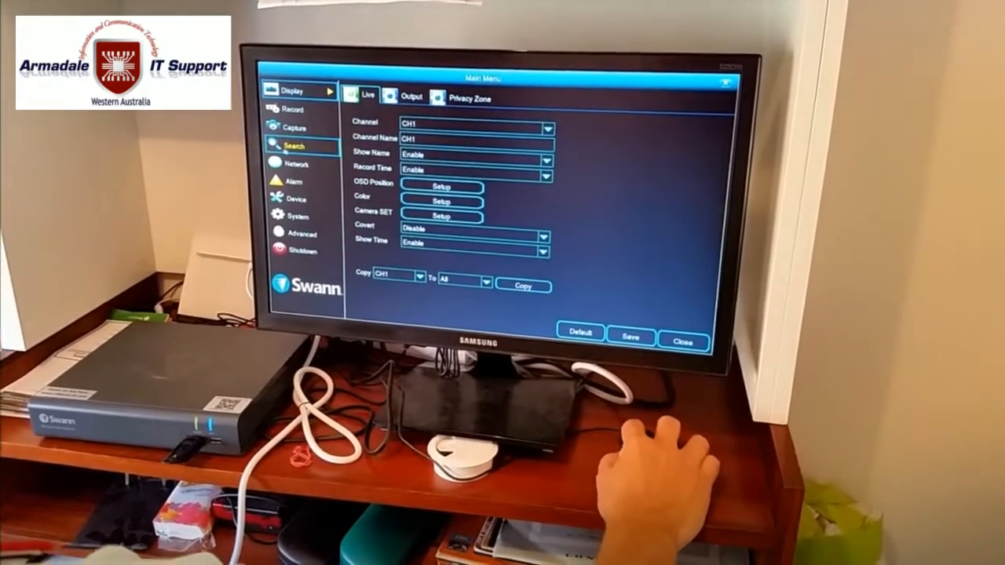
Step: Open the Events search for CH4 on 10/01/2019 and start entering the start time
left_click(296, 146)
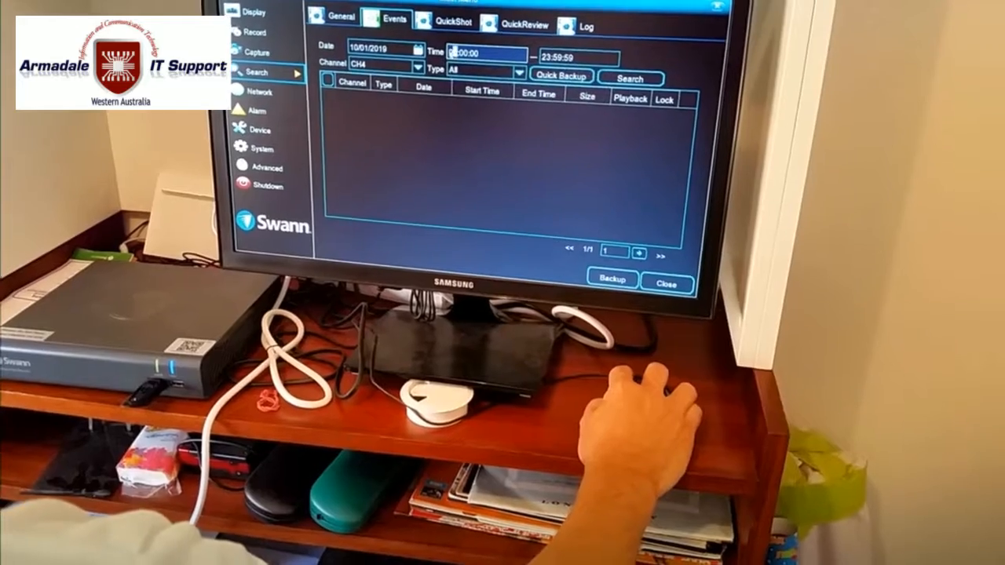
left_click(467, 53)
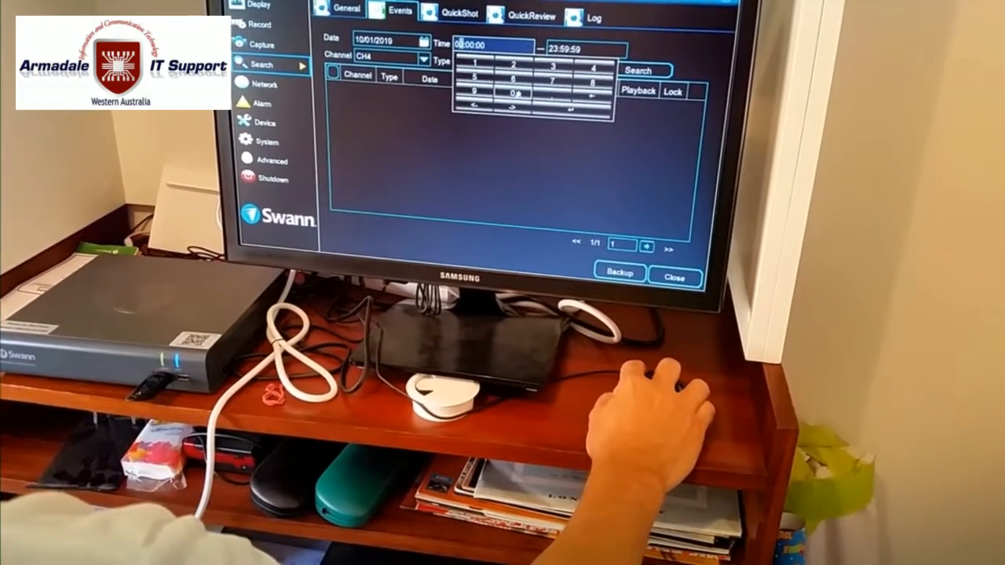